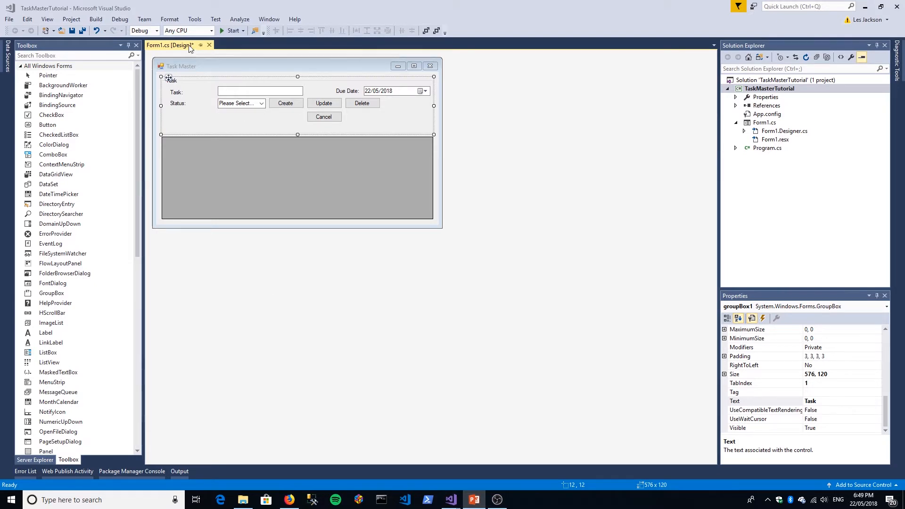
Run install-package entityFramework in the Package Manager Console for TaskMasterTutorial.
left_click(193, 19)
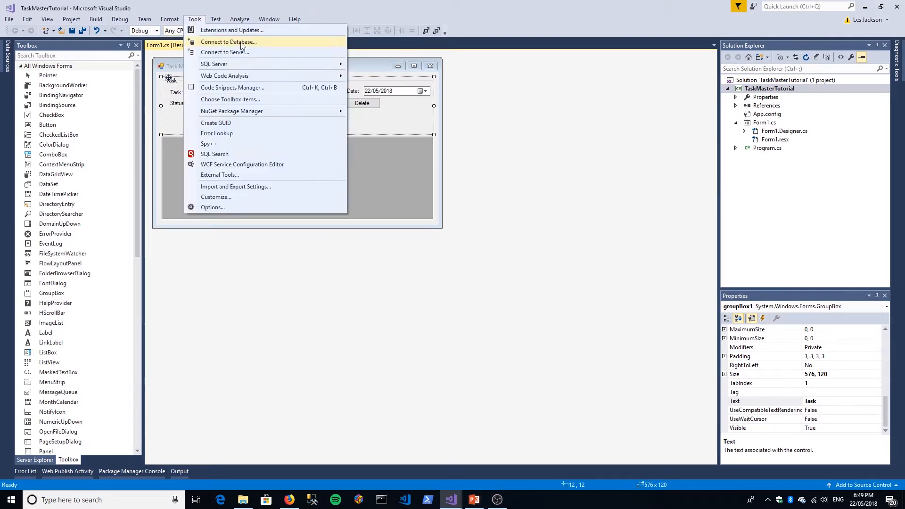
mouse_move(231, 110)
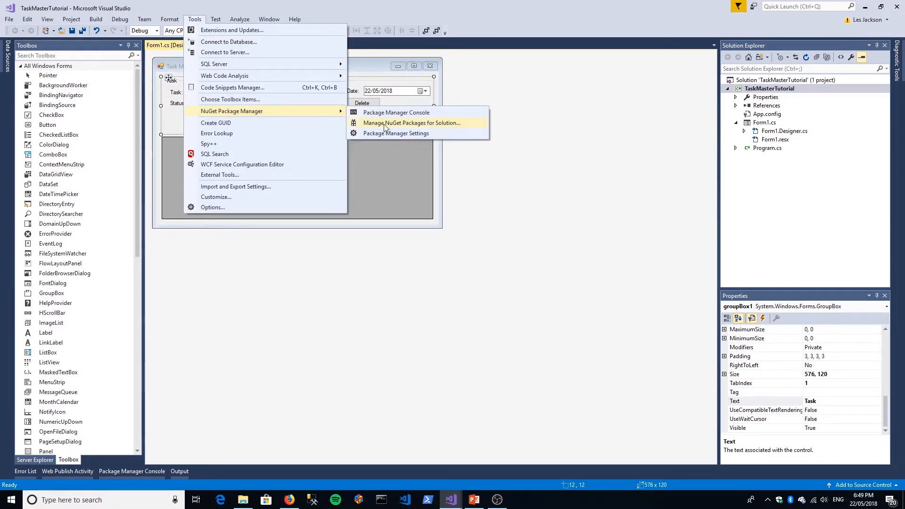
mouse_move(396, 113)
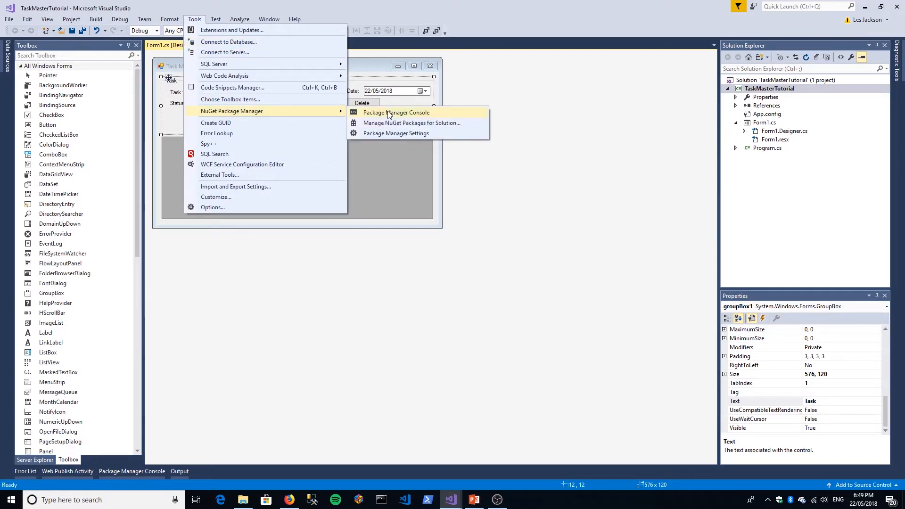
left_click(397, 113)
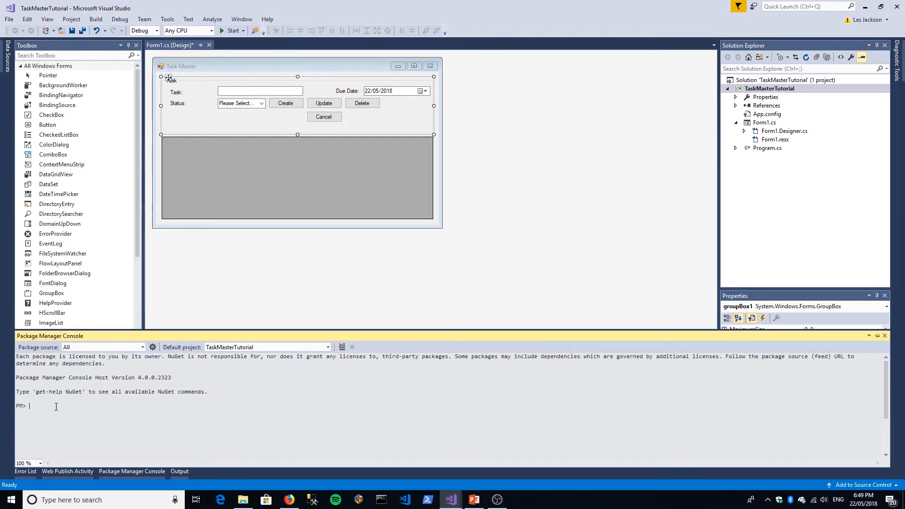
type("install")
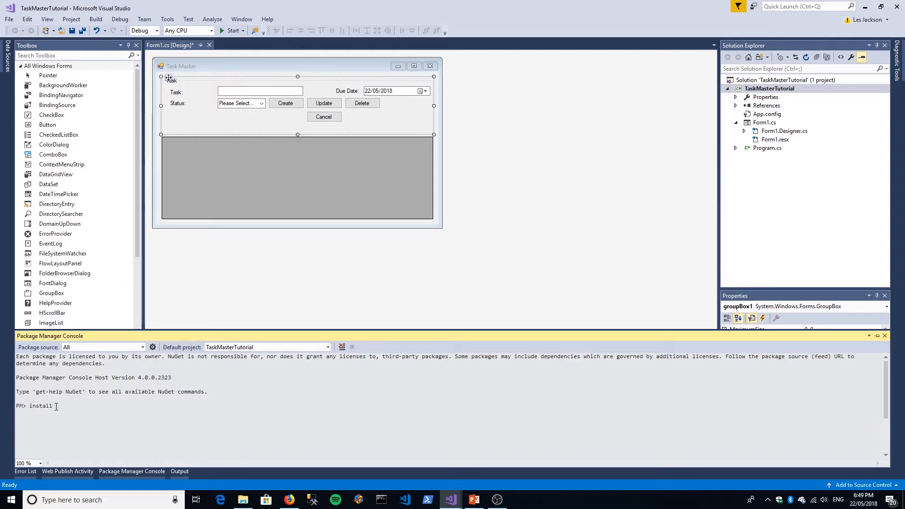
type("-package entityframework")
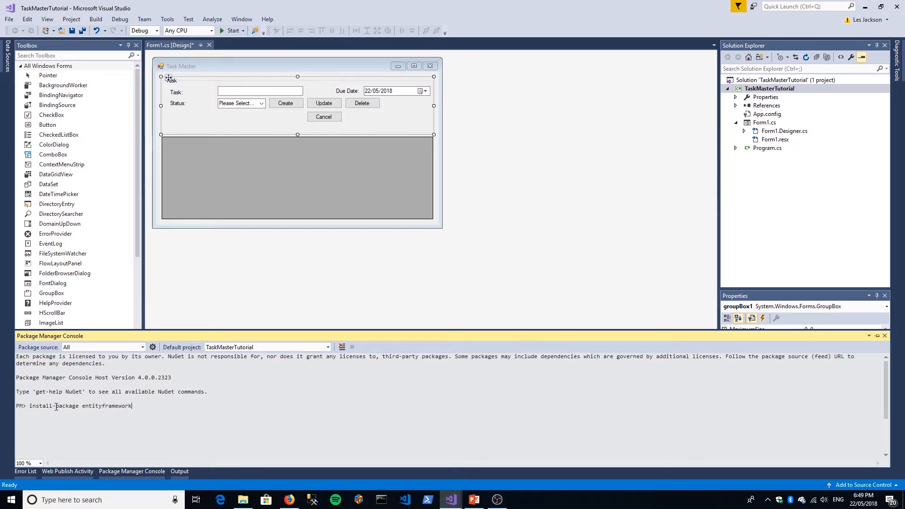
key("enter")
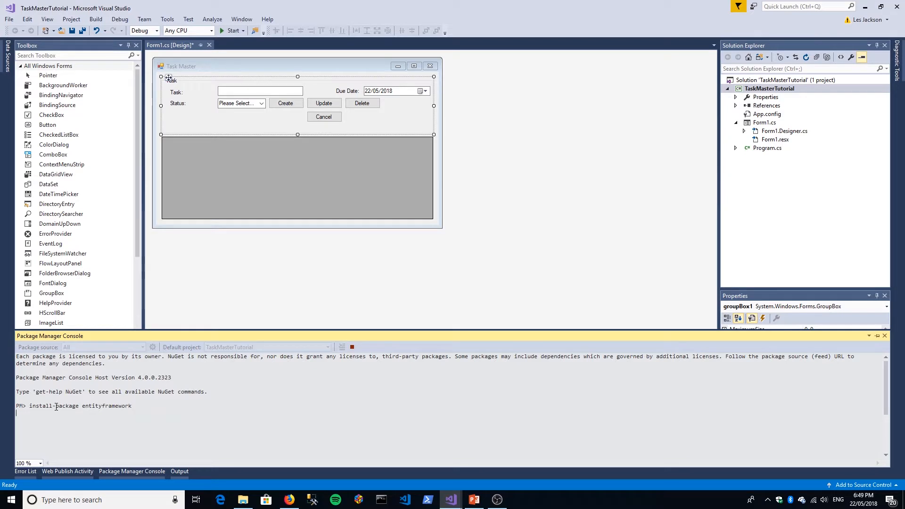
key("enter")
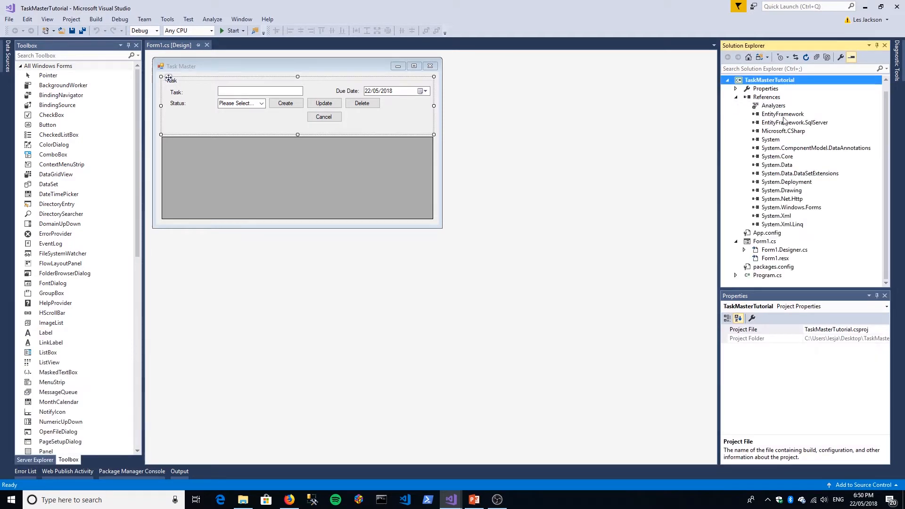
Inspect the EntityFramework.SqlServer entry under the project's References.
left_click(795, 121)
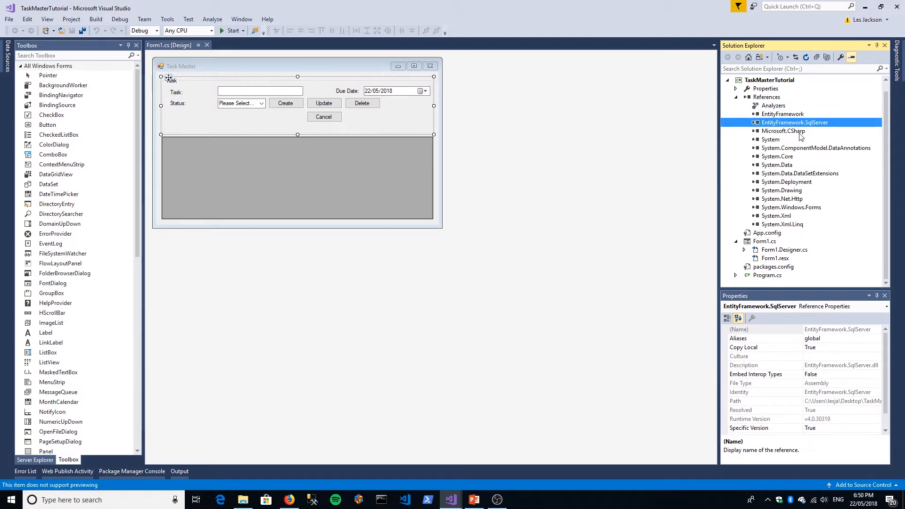
left_click(816, 147)
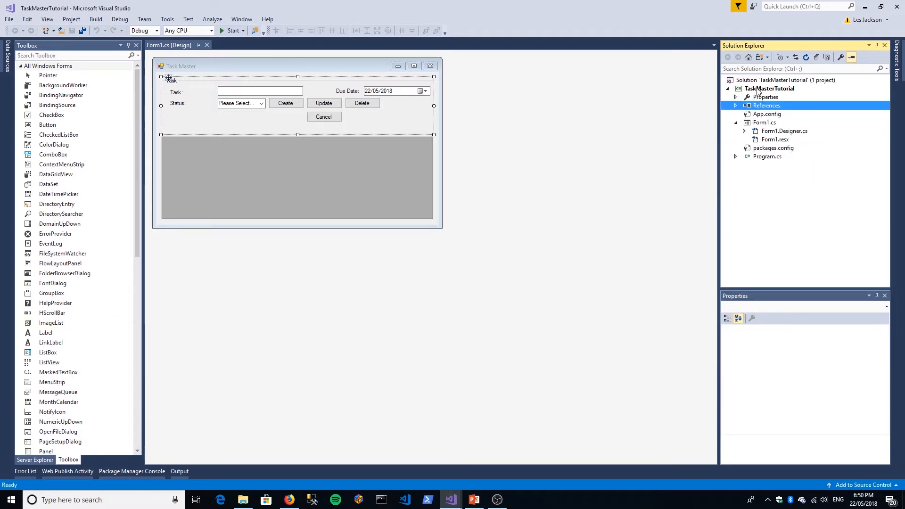
Add a Model folder to TaskMasterTutorial and bring up its menu to add a class.
right_click(768, 88)
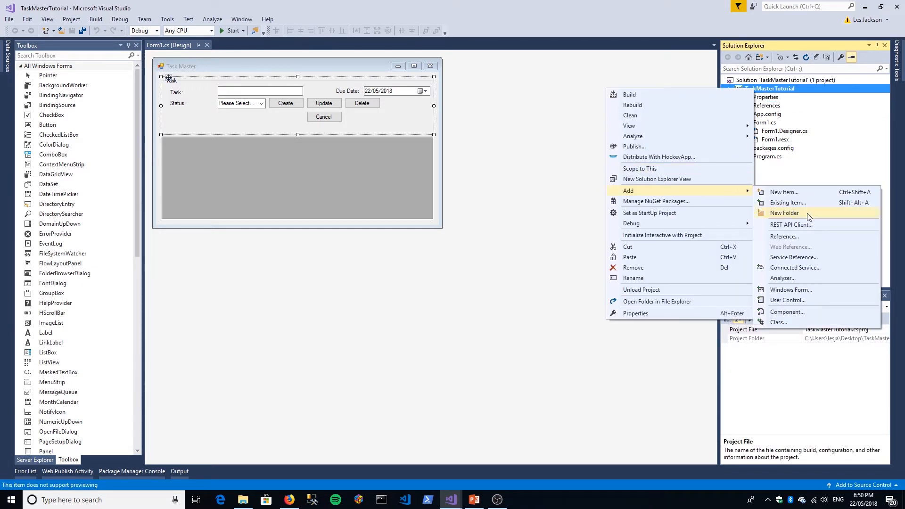
left_click(784, 213)
type("Model")
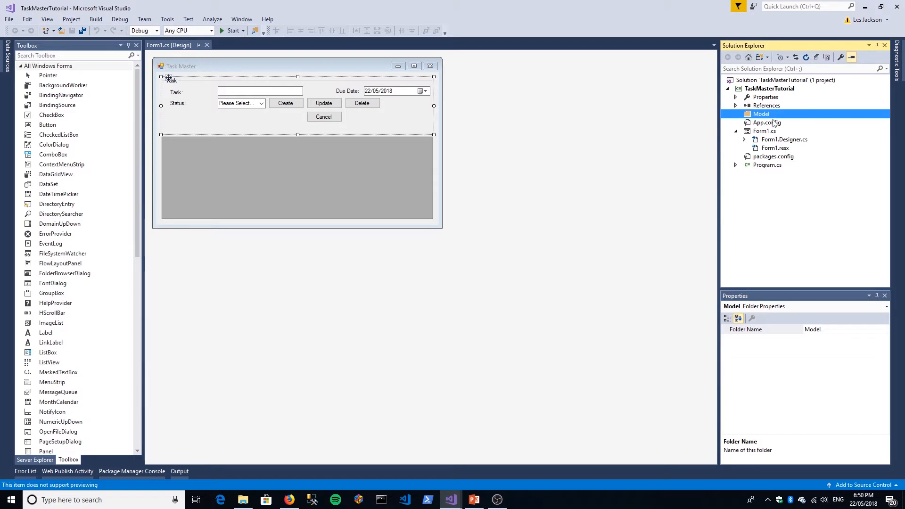
right_click(760, 114)
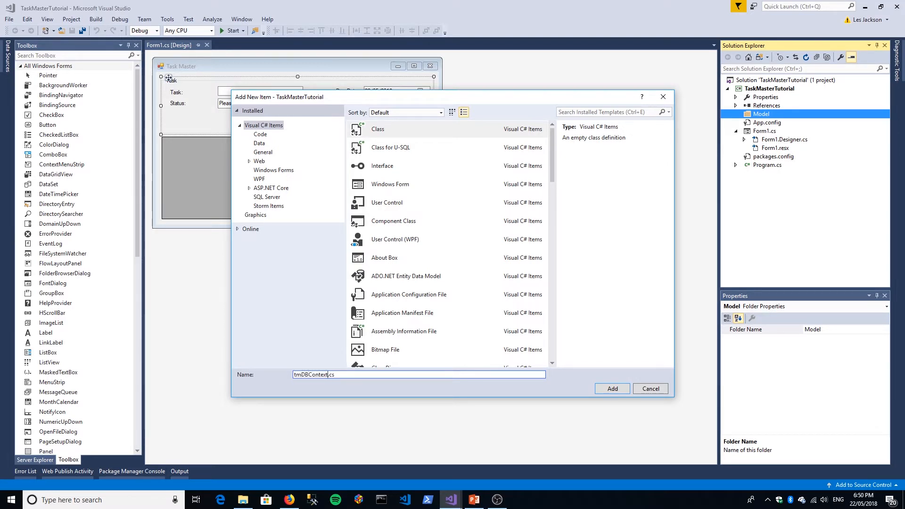
Create tmDBContext.cs and add a using System.Data.Entity directive.
left_click(612, 388)
type("using")
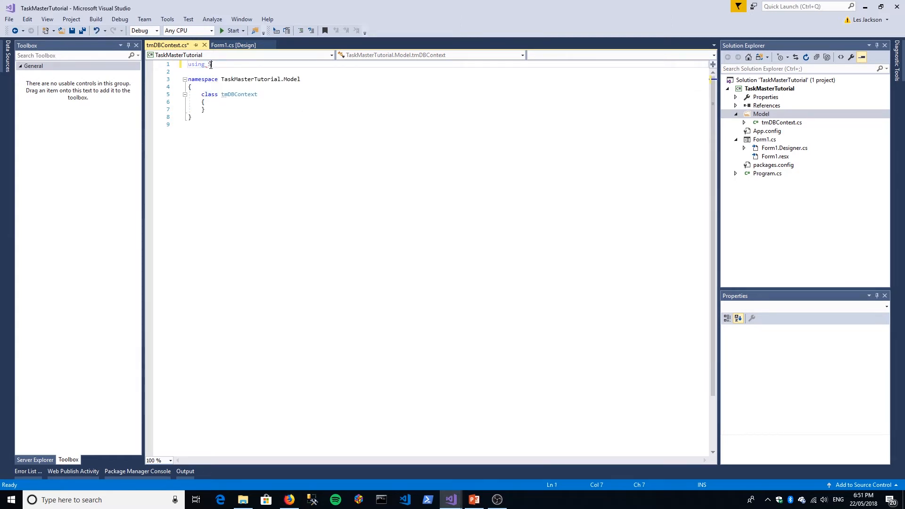
type("System.D")
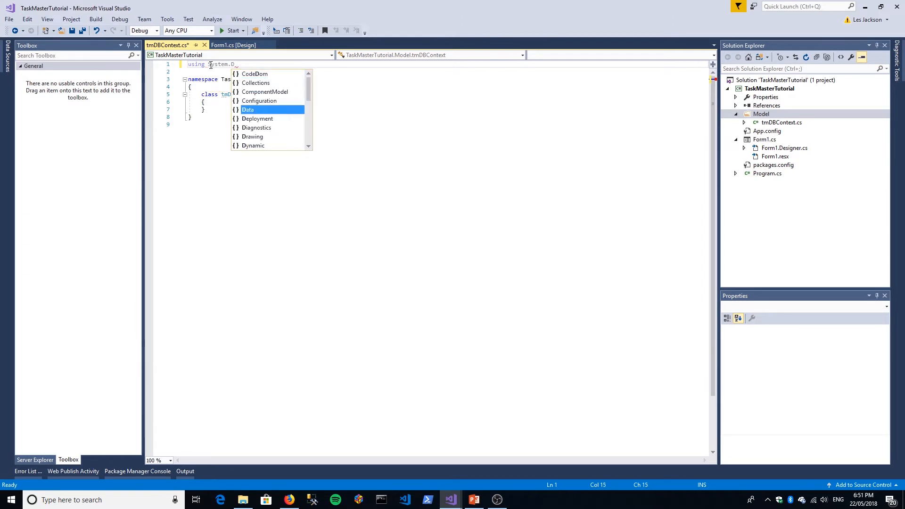
type(".ent")
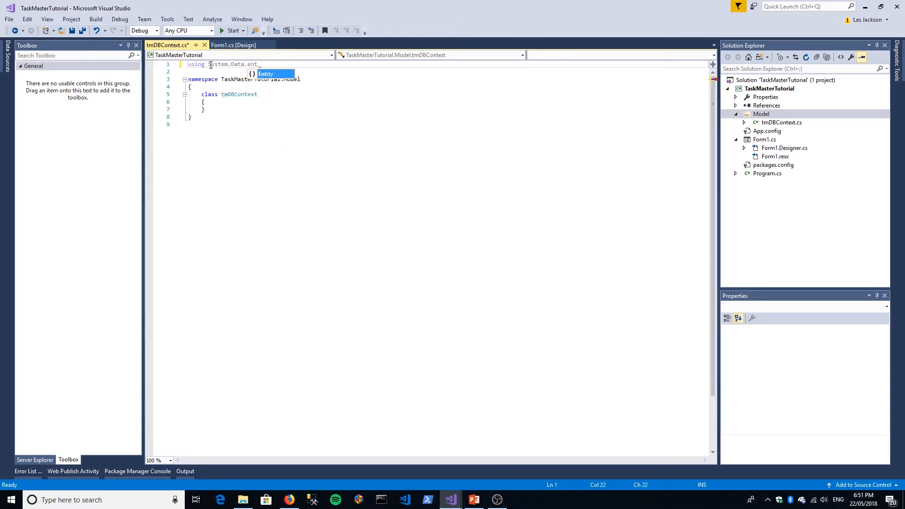
key("Tab")
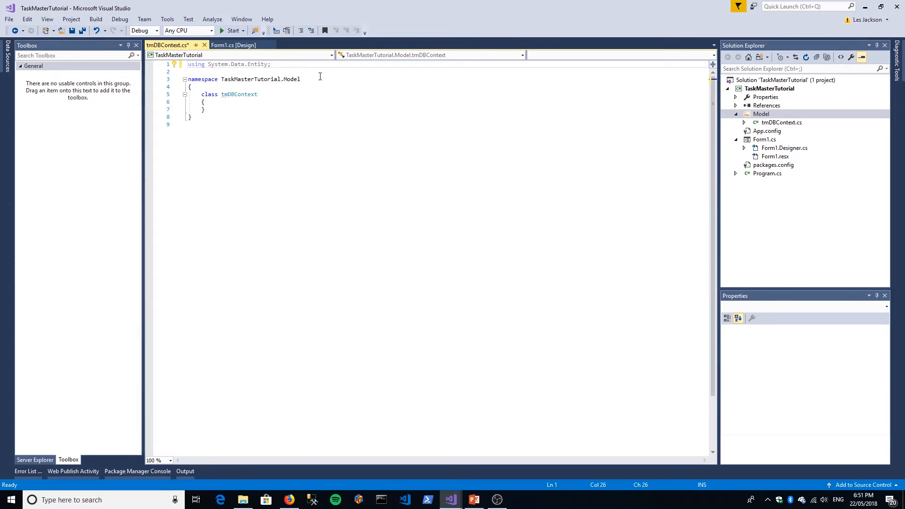
Make tmDBContext inherit from DbContext and save the file.
left_click(257, 94)
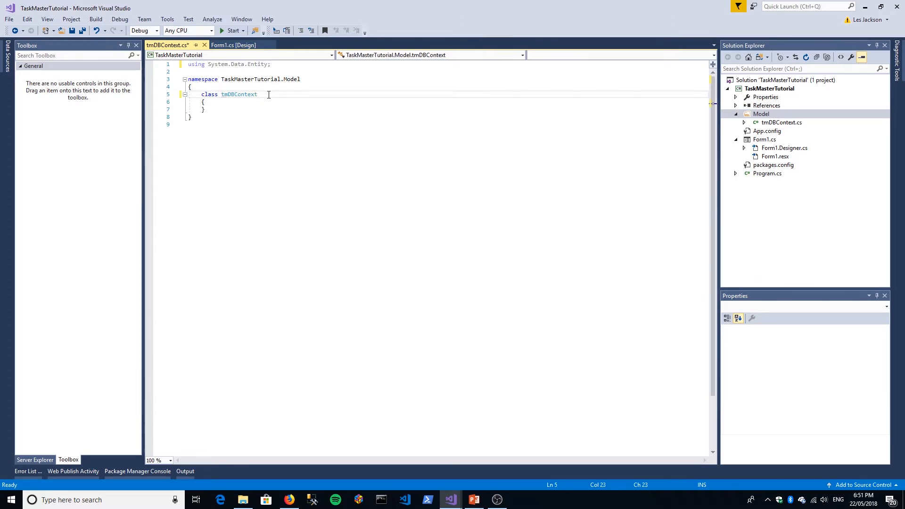
type(": D")
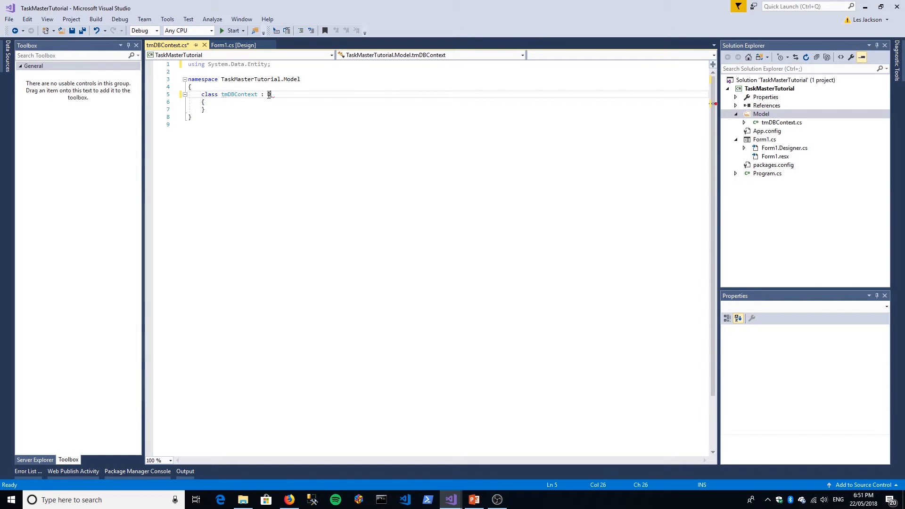
type("D")
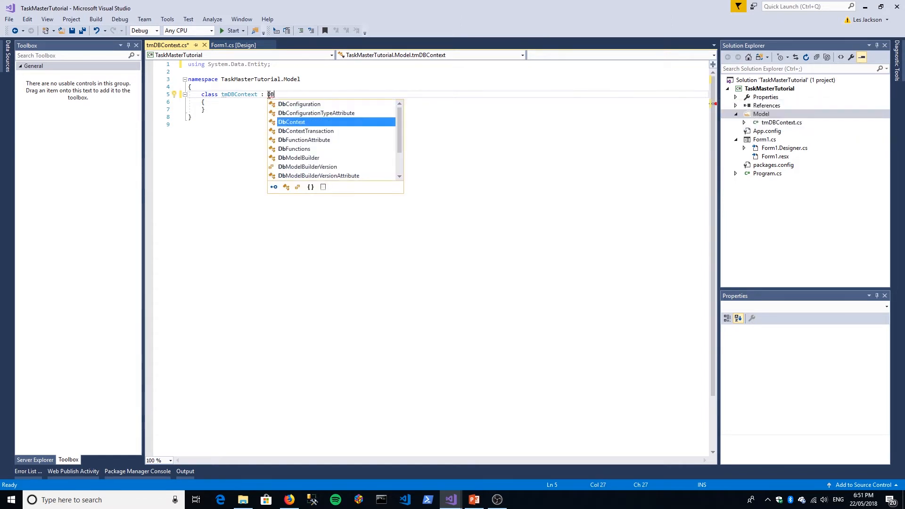
key("Tab")
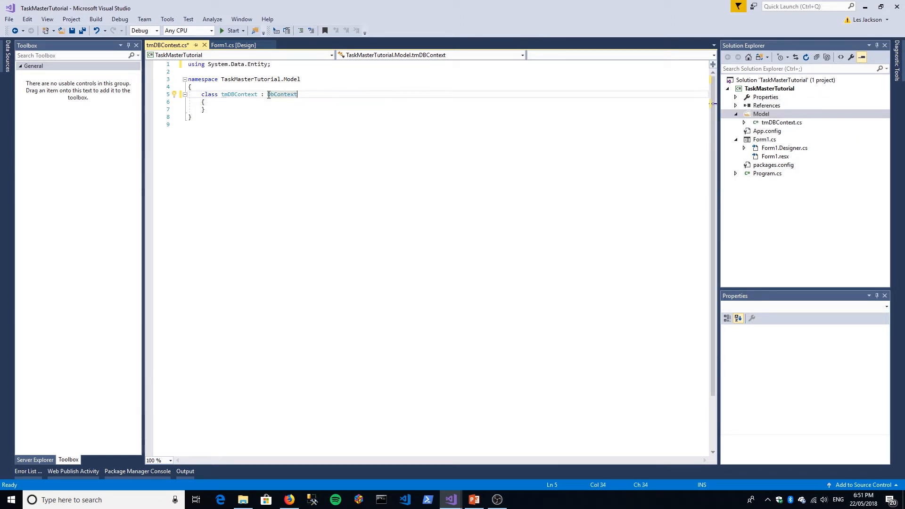
left_click(72, 30)
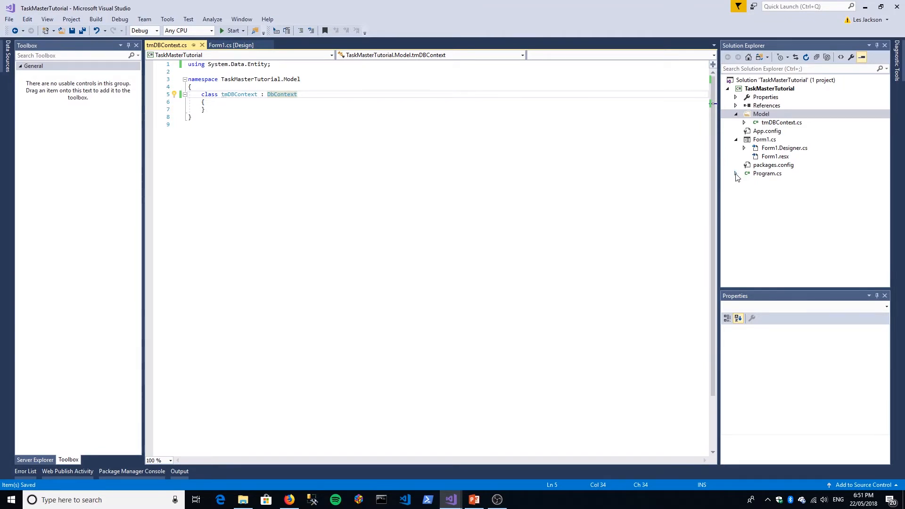
Open App.config and add a connectionStrings section after entityFramework.
left_click(761, 114)
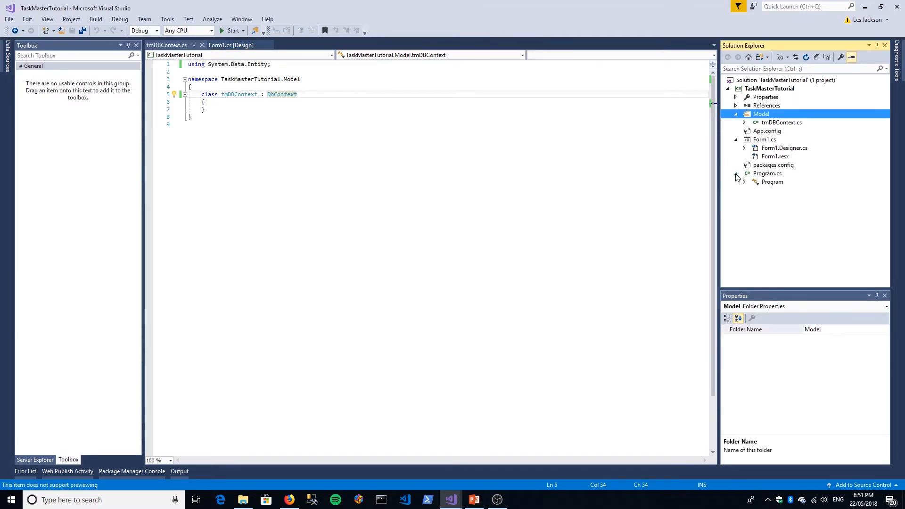
left_click(736, 173)
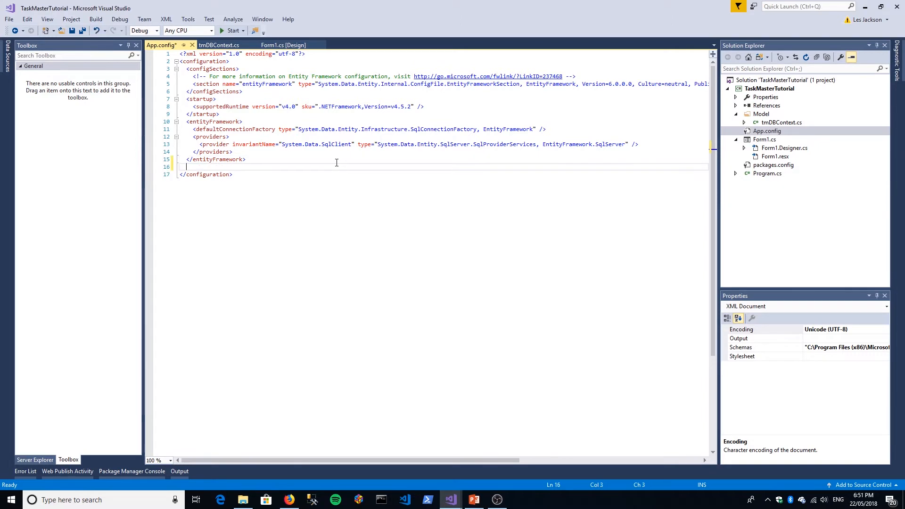
type("<connectionStrings>")
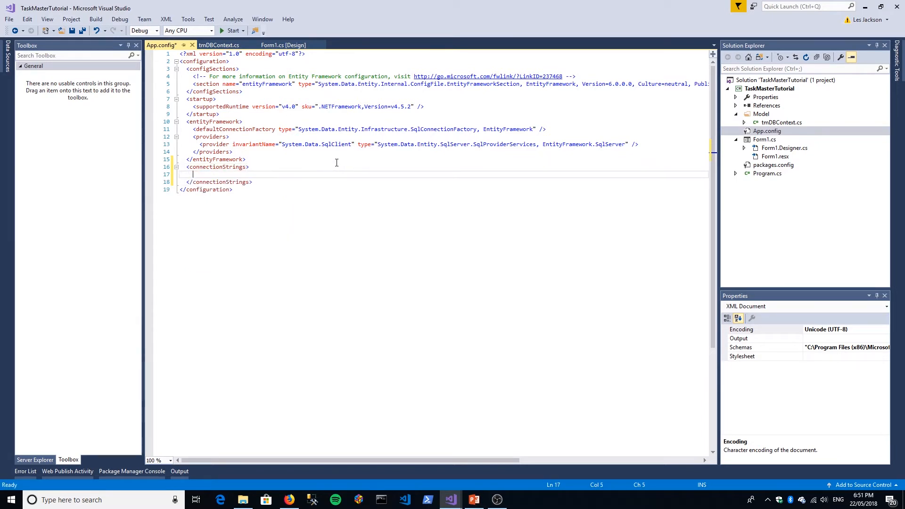
Add a tmDBContext entry whose connectionString starts with 'data source'.
type("<")
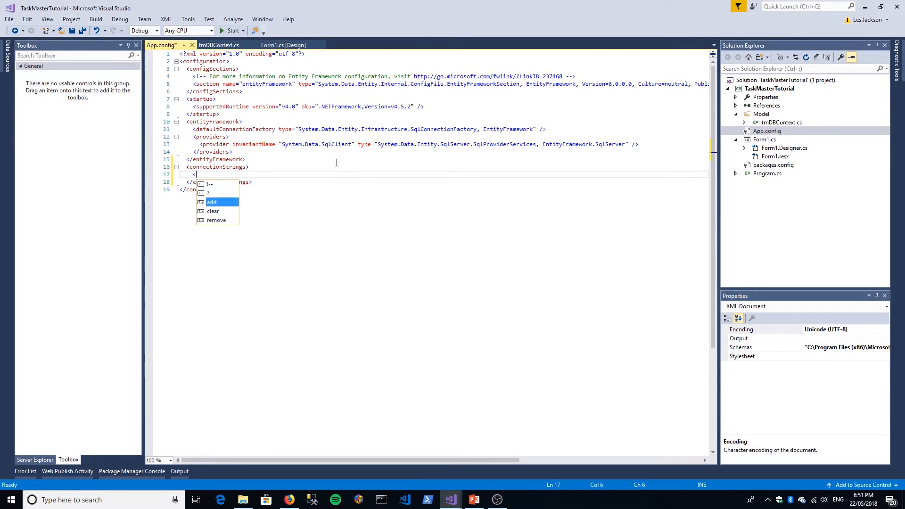
type("add name=\"\"/>")
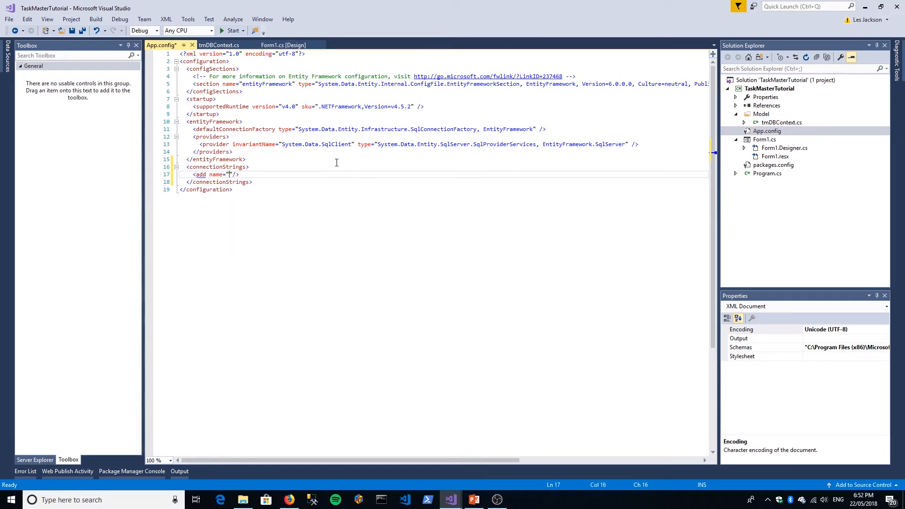
type("t")
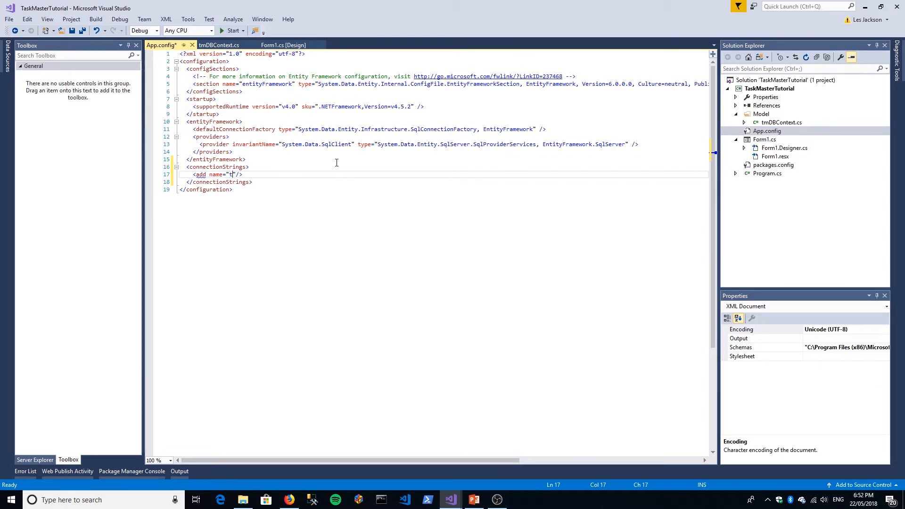
type("m")
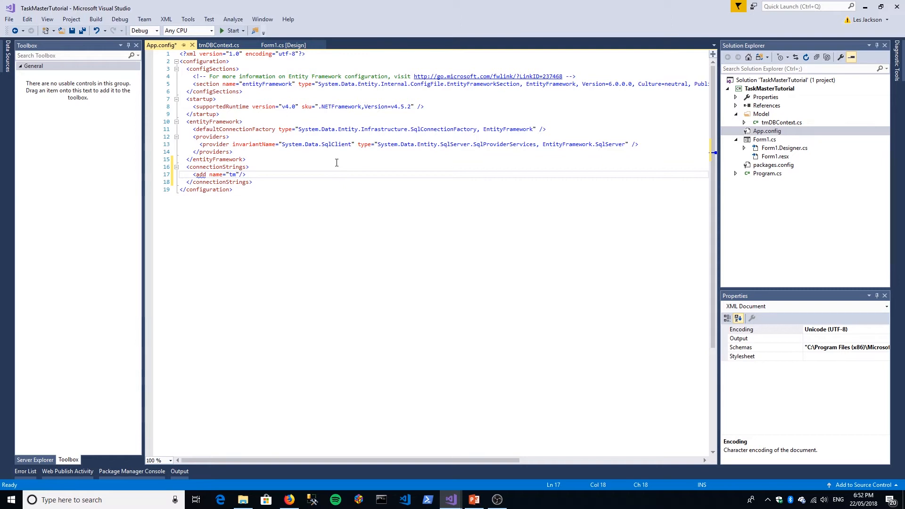
type("m")
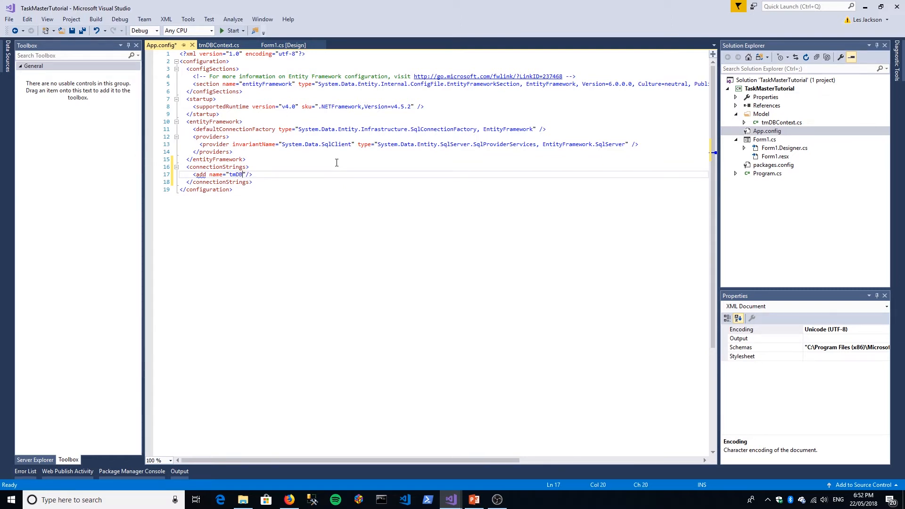
type("Cont")
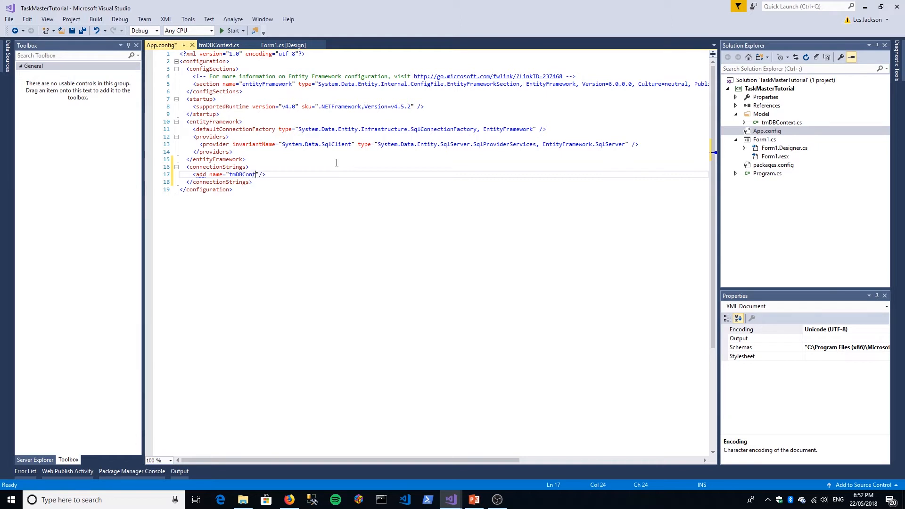
type("ext")
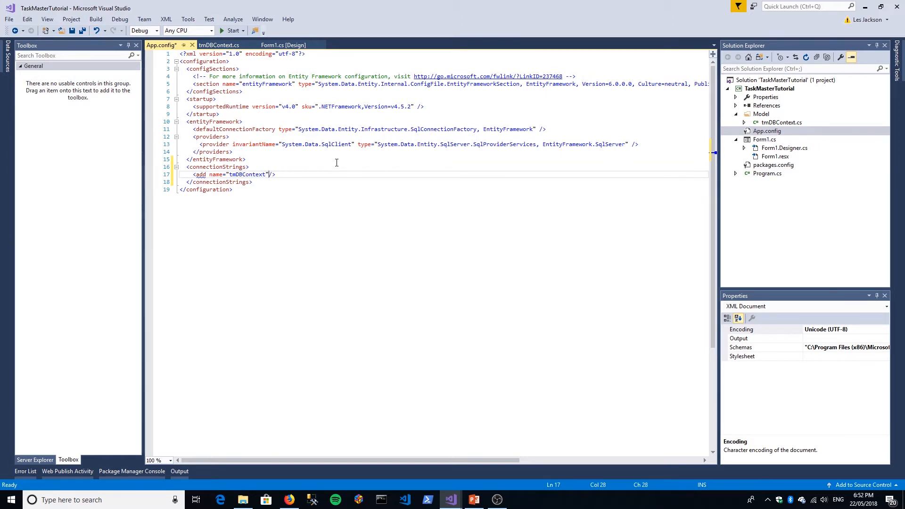
type("connectionString=\"\"")
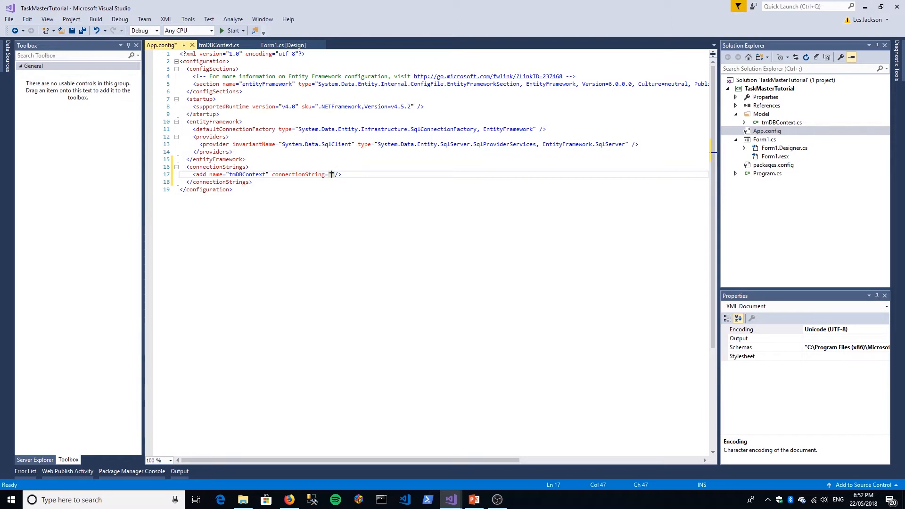
type("dat")
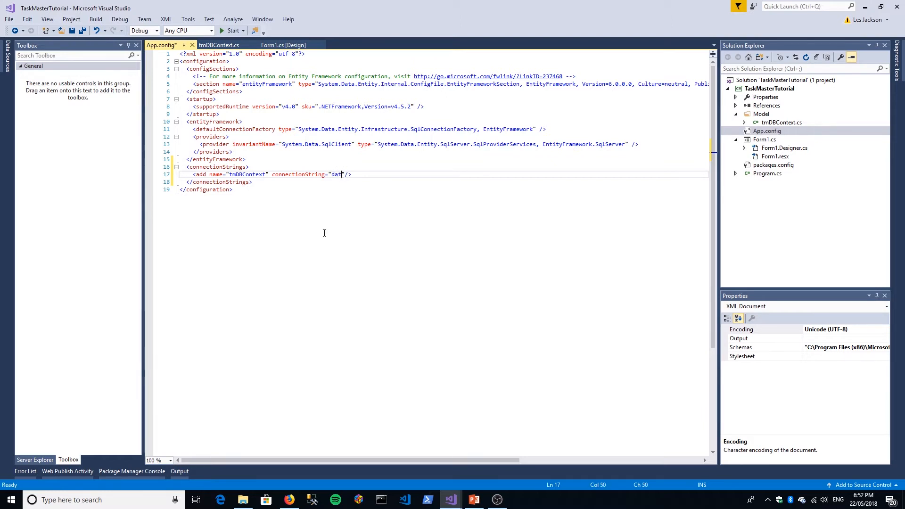
type("a so")
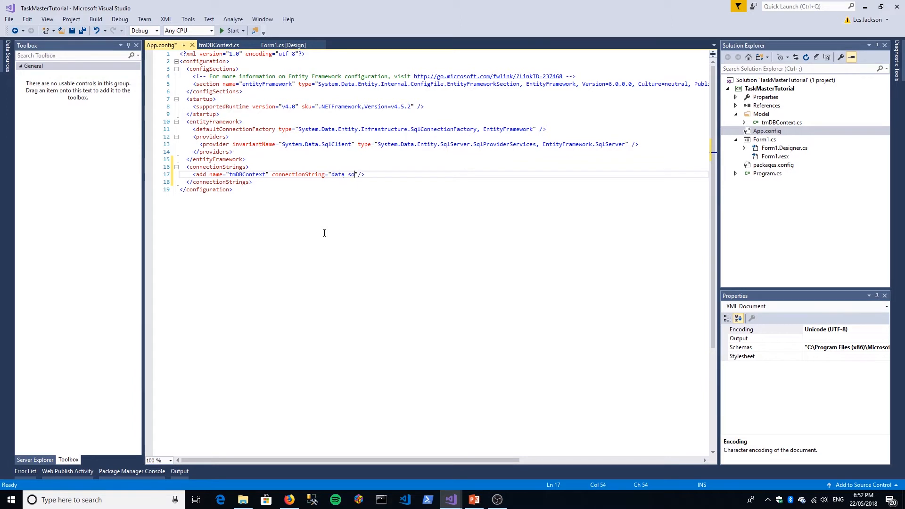
type("urce")
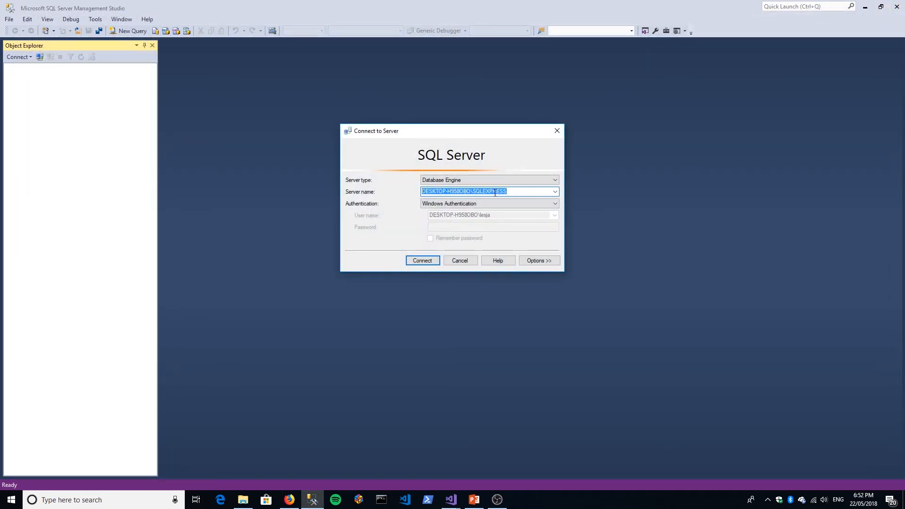
right_click(489, 191)
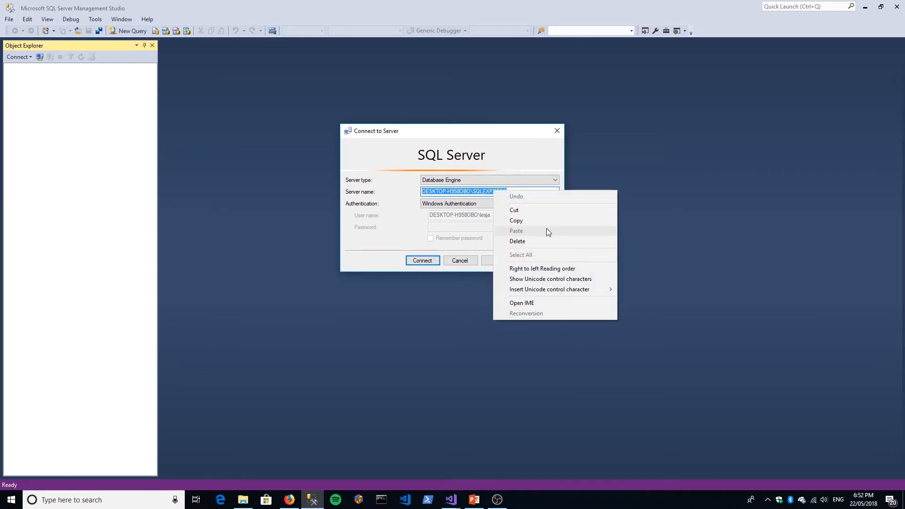
left_click(385, 283)
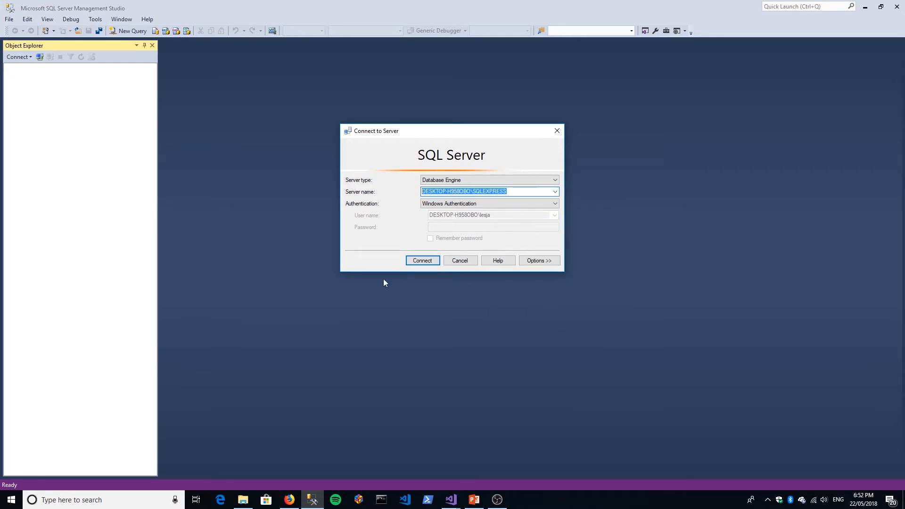
left_click(422, 261)
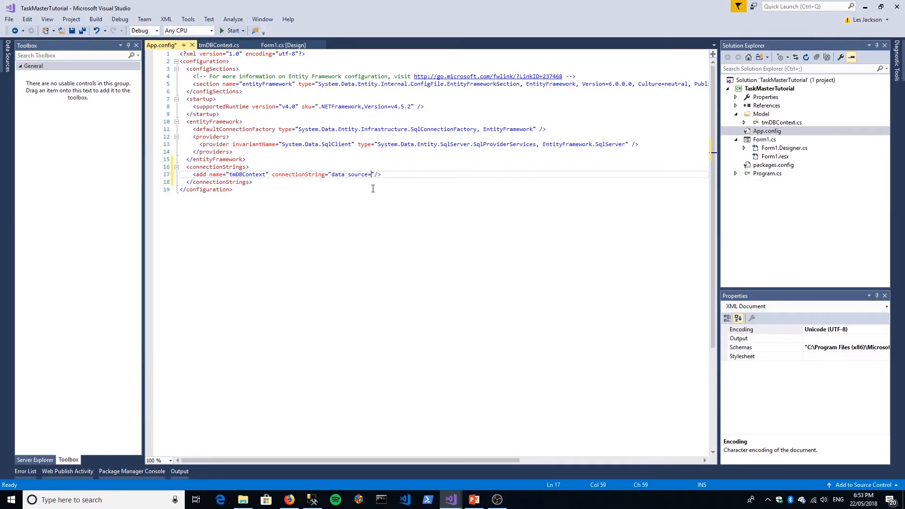
Set data source to DESKTOP-H9580BO\SQLEXPRESS and initial catalog to TaskMaster.
type("DESKTOP-H9580BO\\SQLEXPRESS")
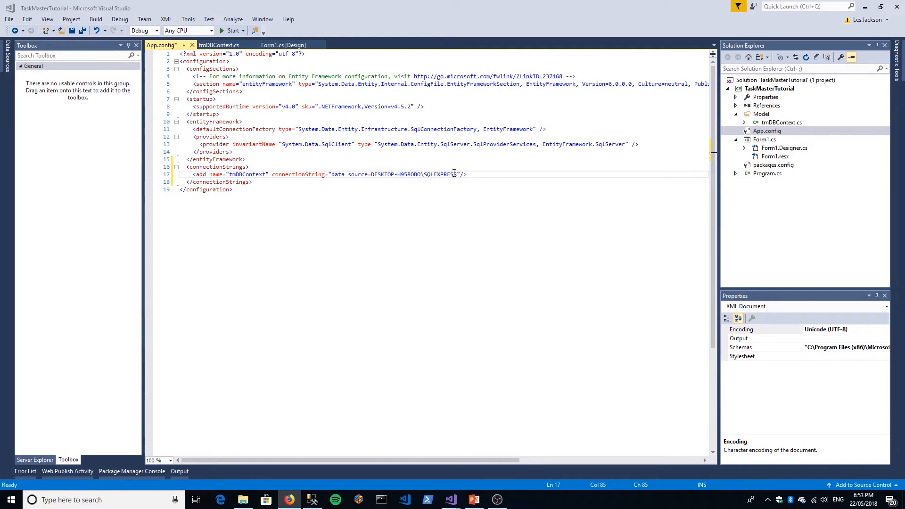
type("; in")
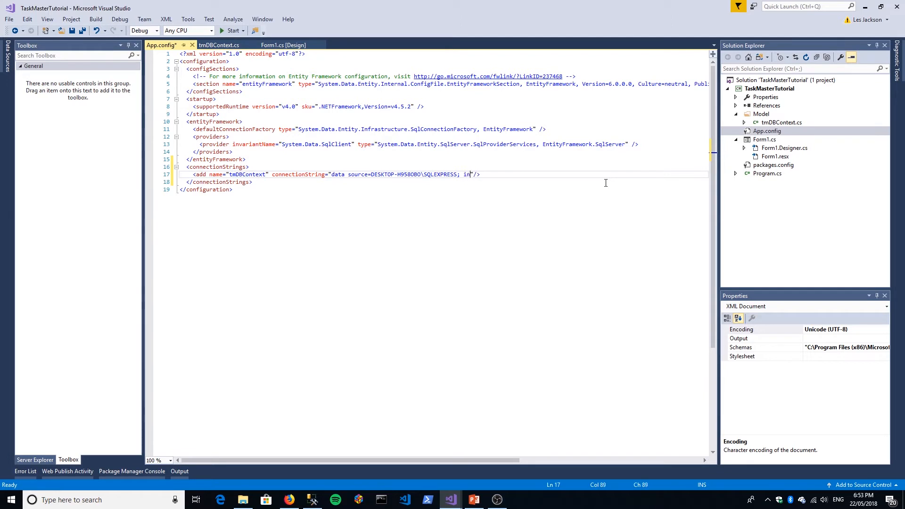
type("itial cataloug")
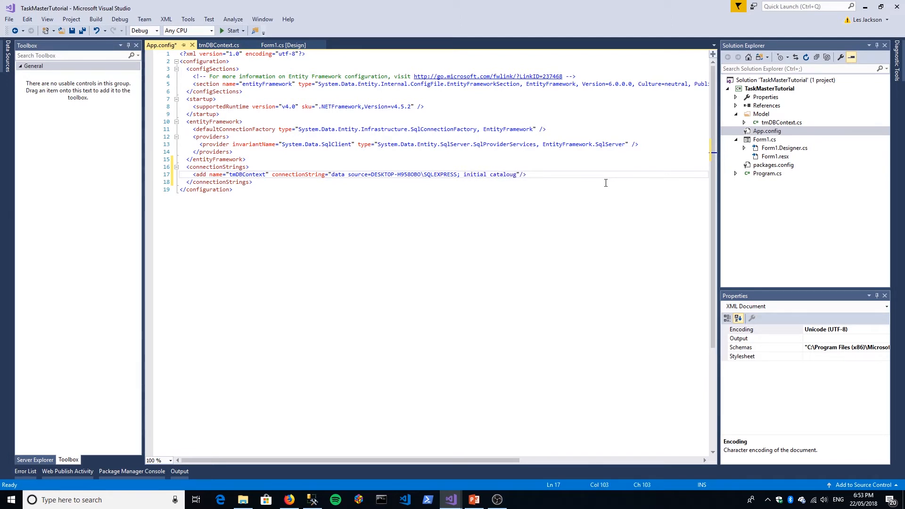
key("BackSpace")
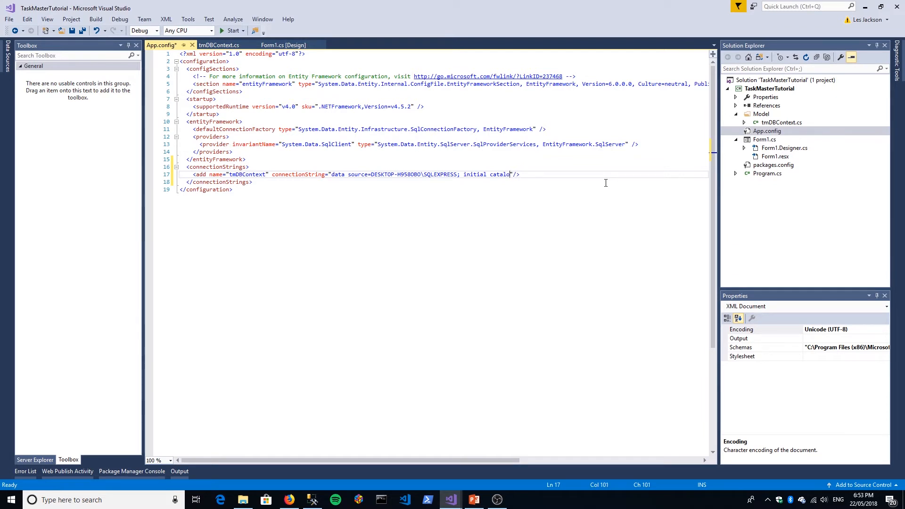
type("g")
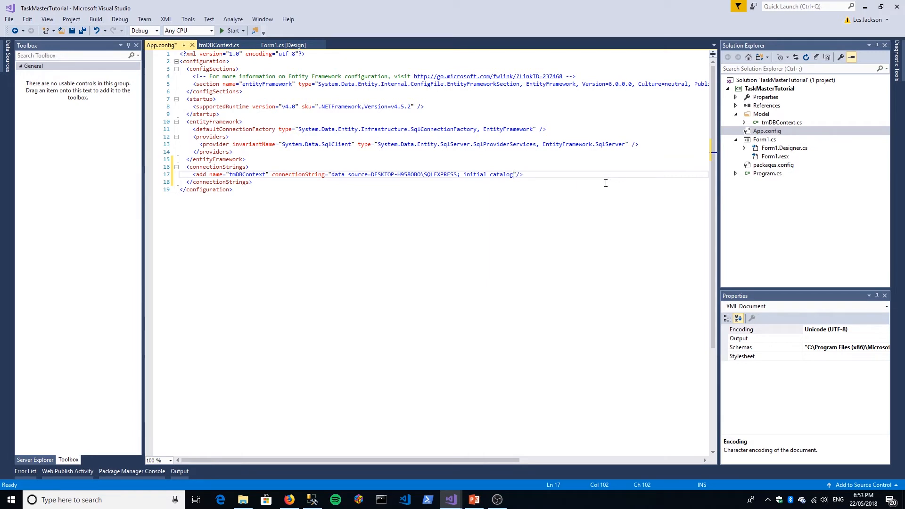
type("Ta")
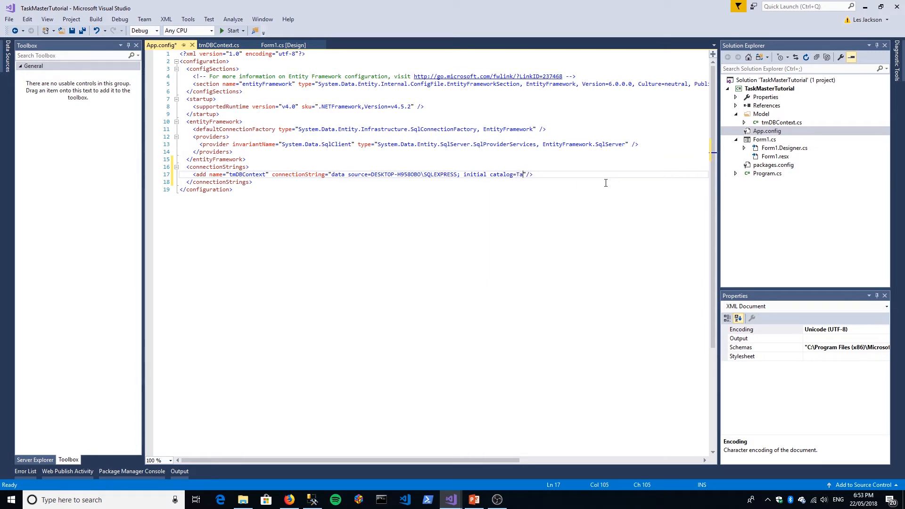
type("skMaster")
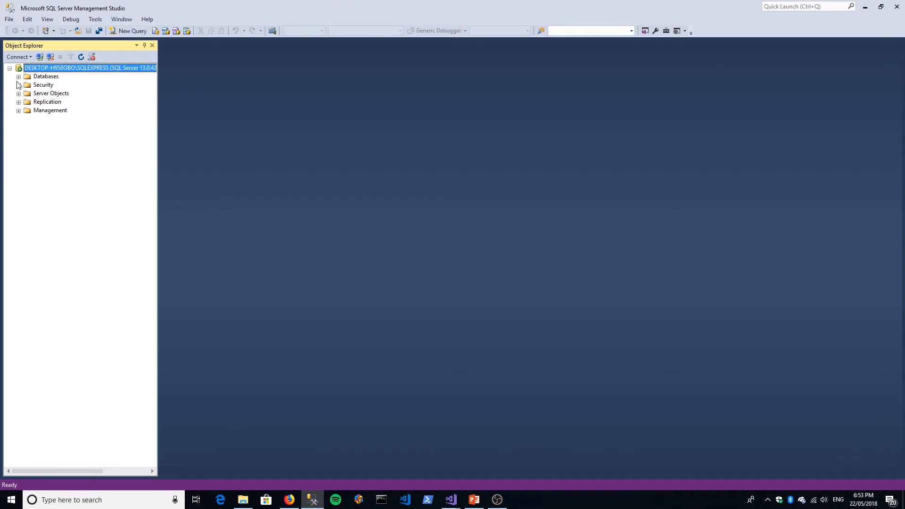
left_click(19, 76)
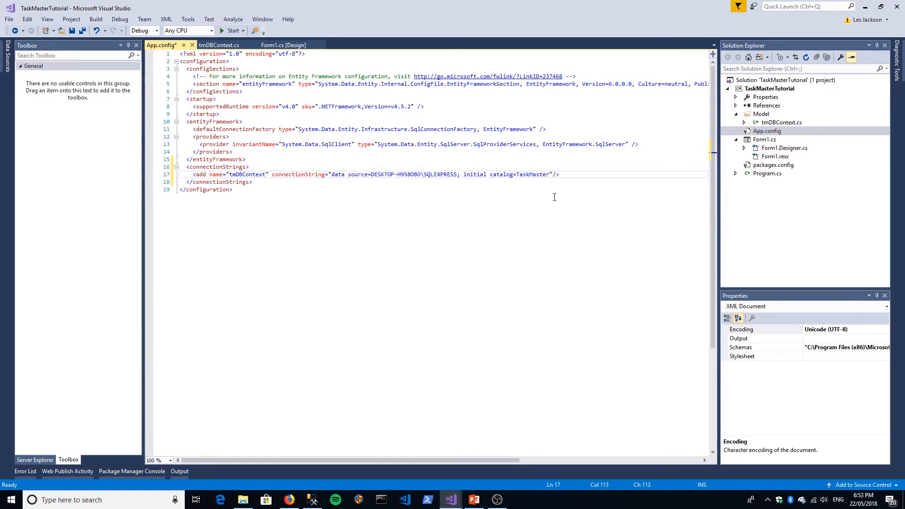
Append integrated security=True to the tmDBContext connection string.
type(";")
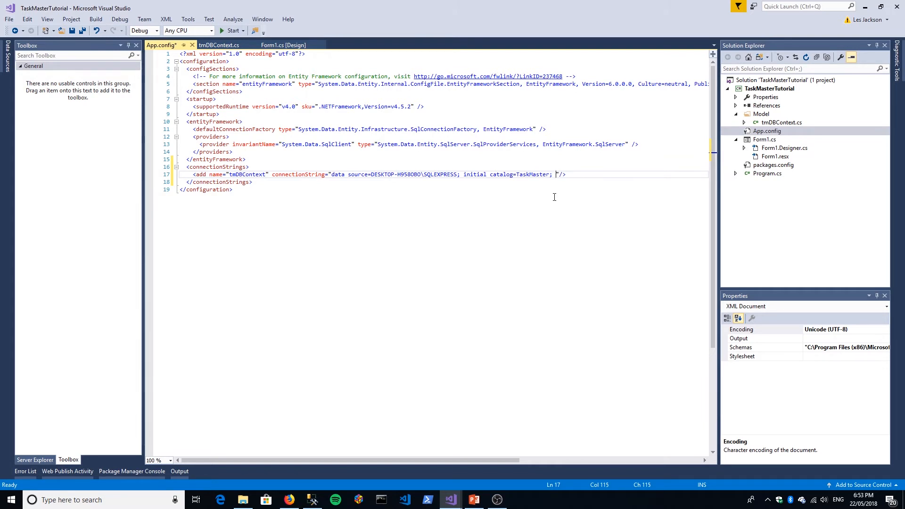
type("integrated security=T")
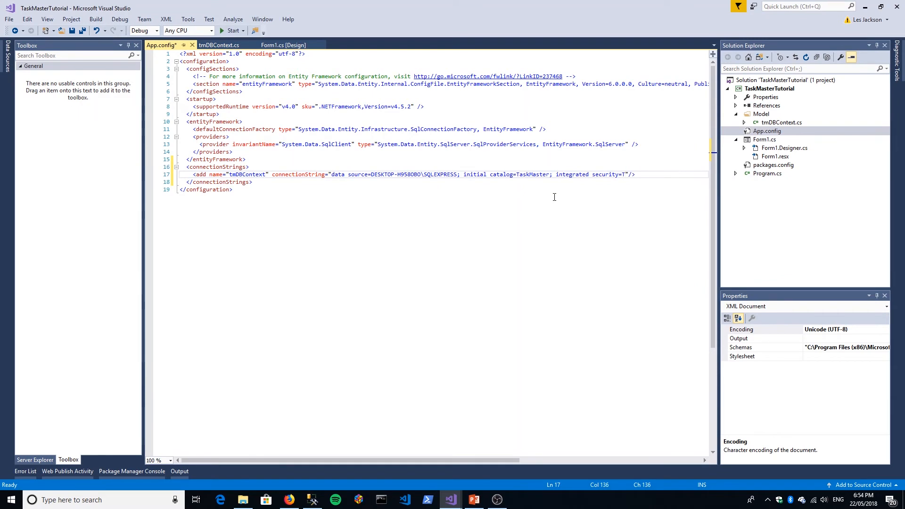
type("rue")
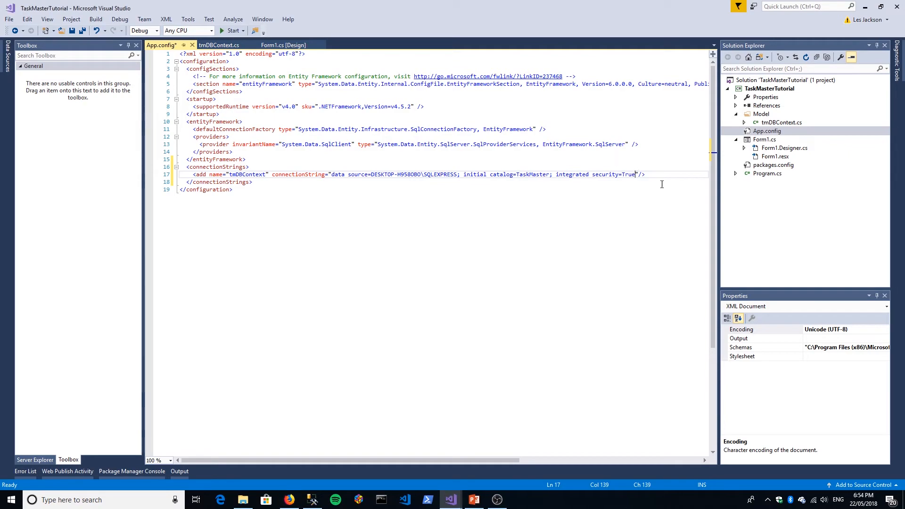
type(";")
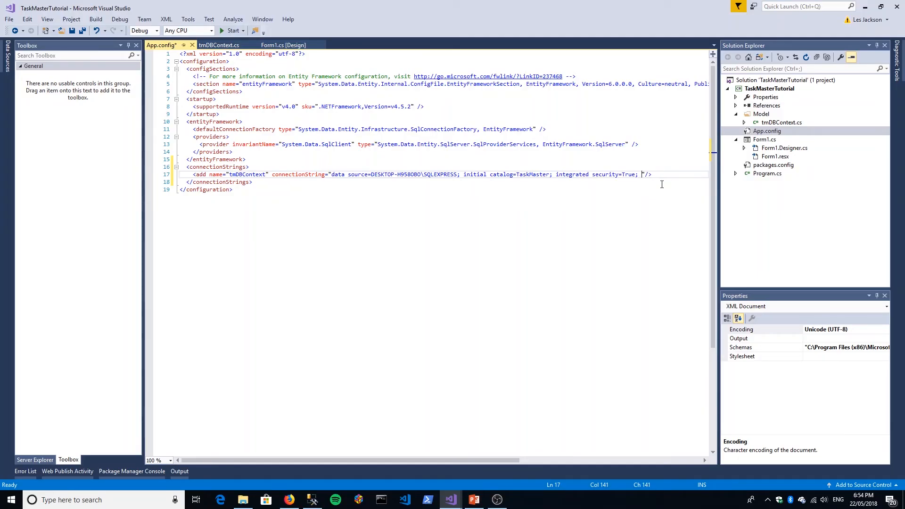
Add providerName="System.Data.SqlClient" to the tmDBContext add element.
type("provi")
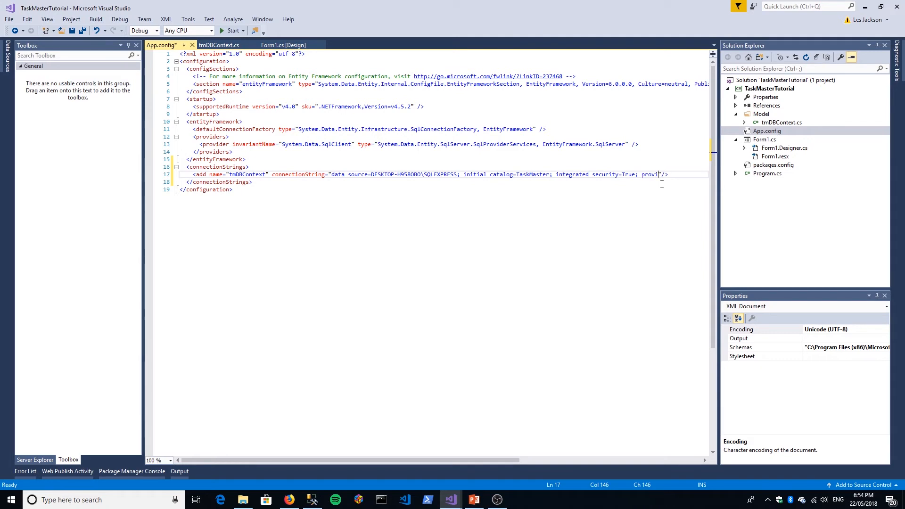
type("derName=")
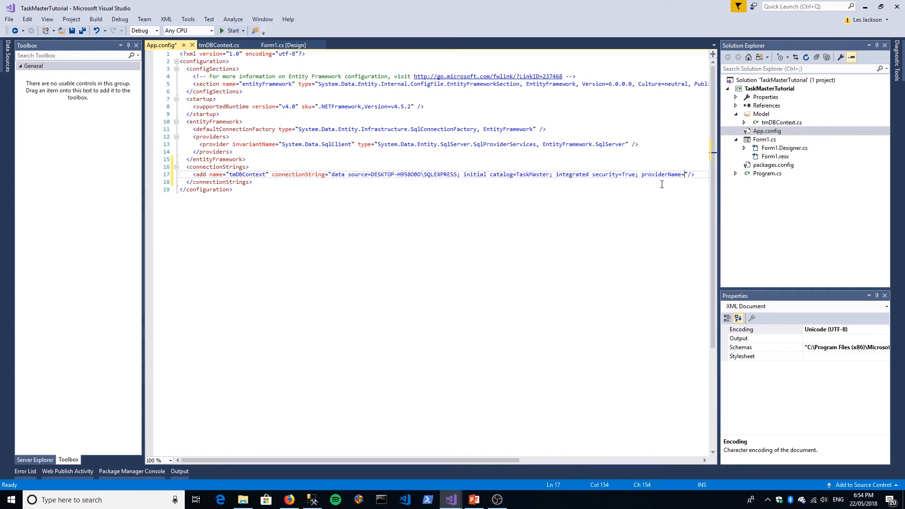
key("BackSpace")
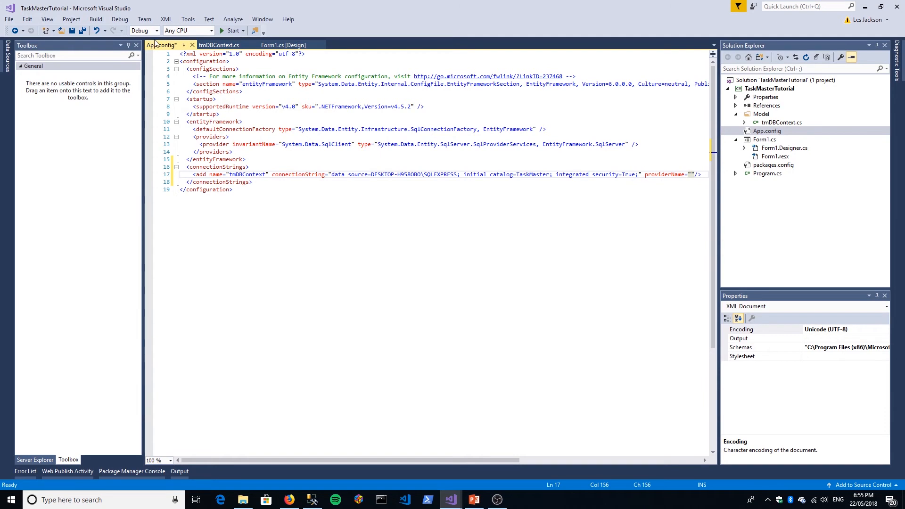
left_click(691, 174)
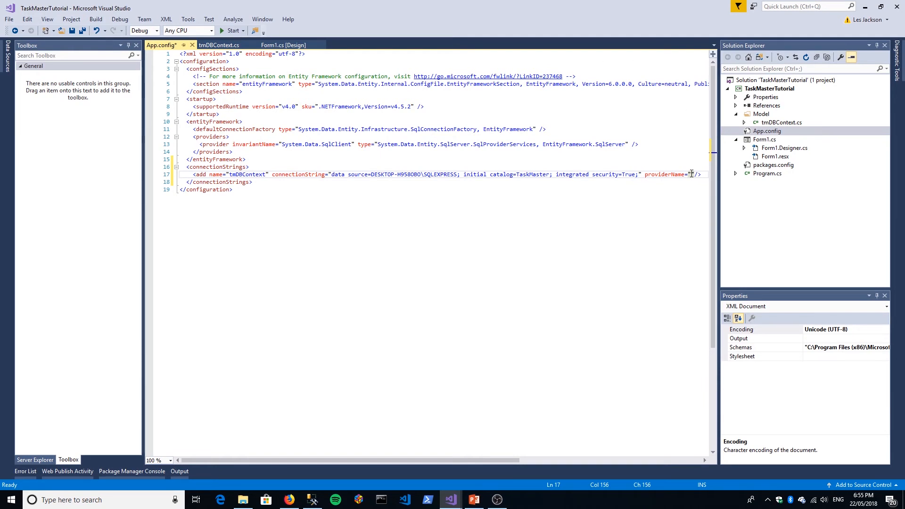
type("System")
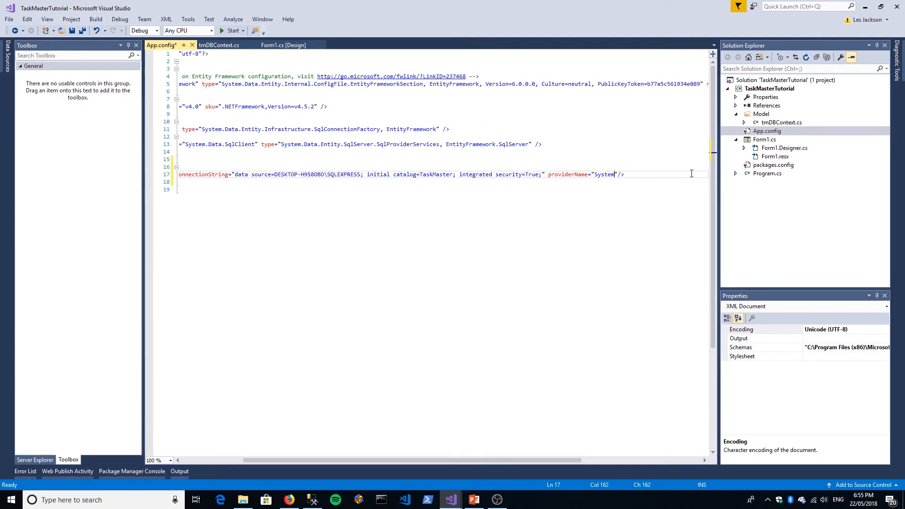
type(".Data")
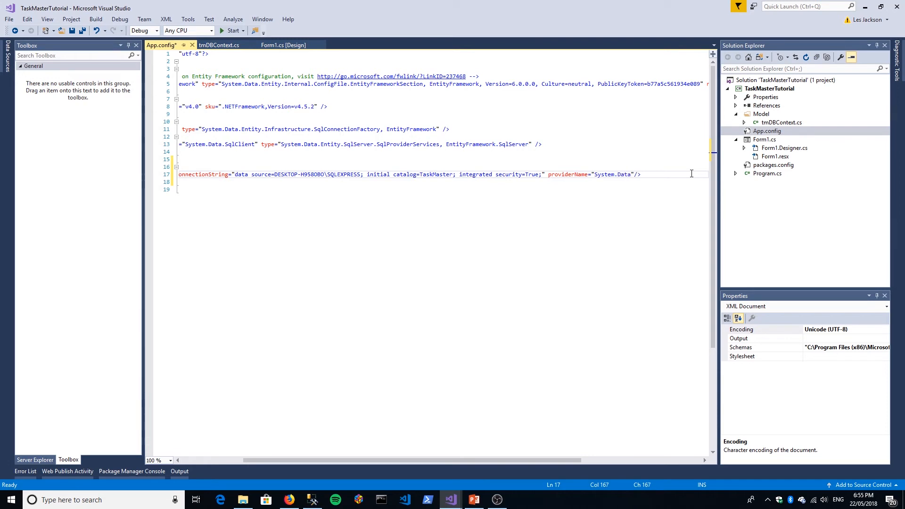
type(".Sql")
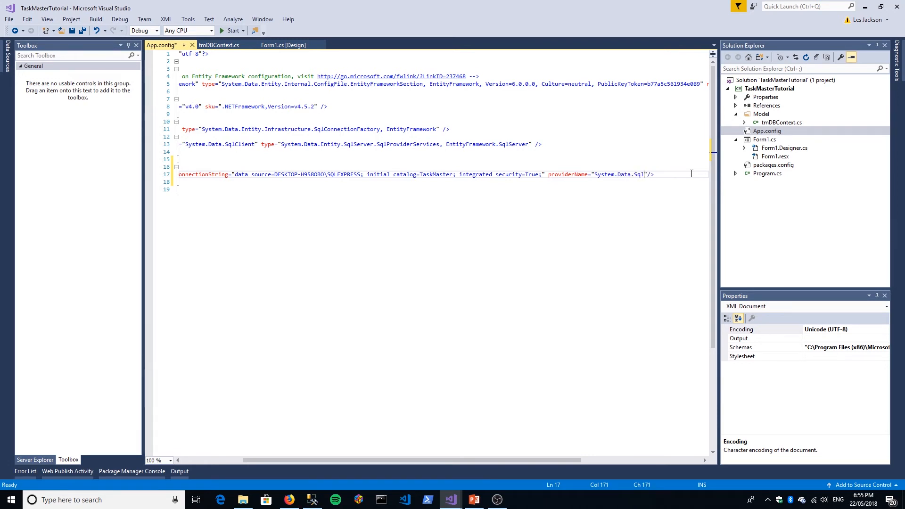
type("Client")
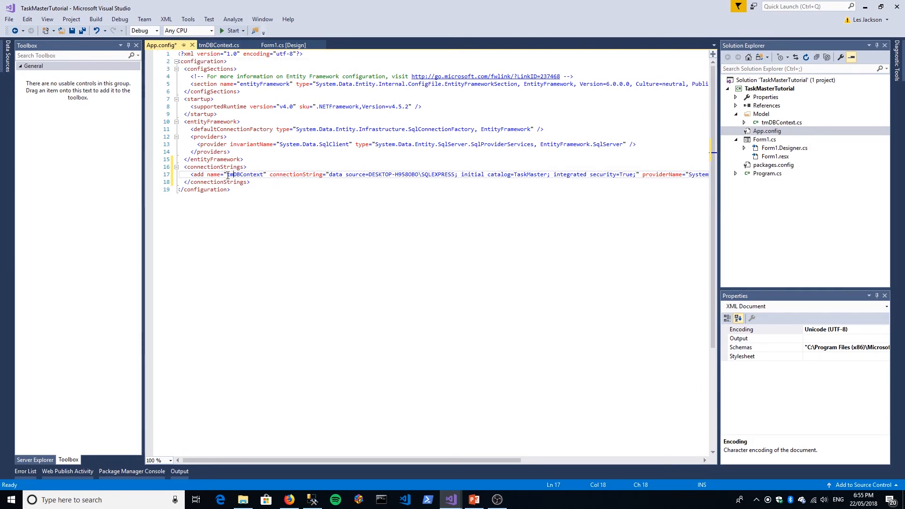
double_click(245, 174)
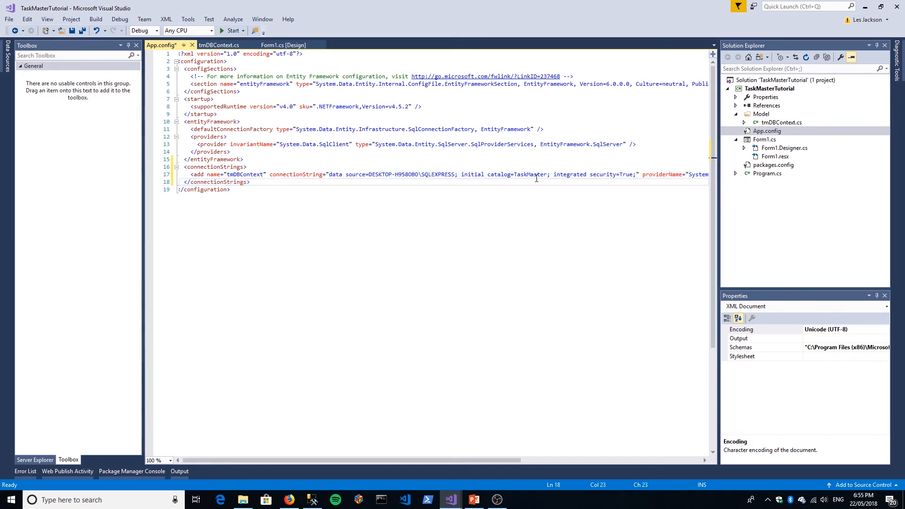
double_click(526, 174)
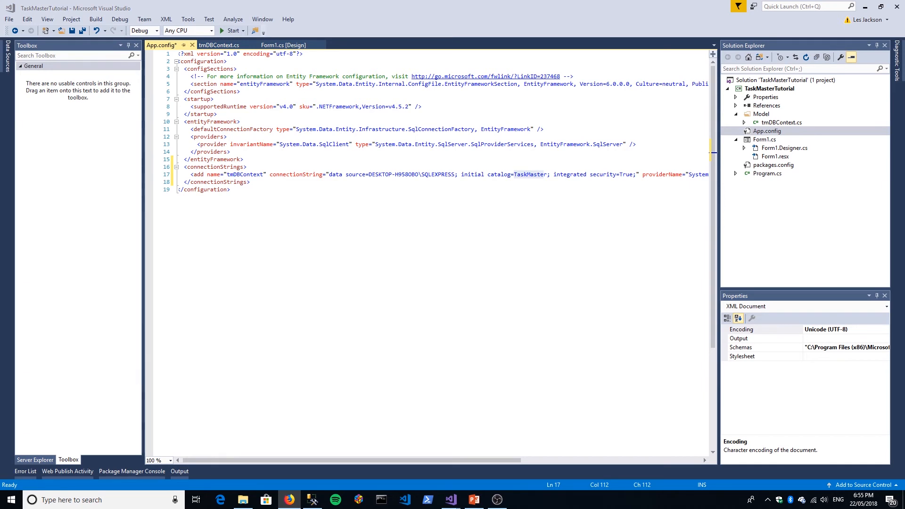
mouse_move(137, 83)
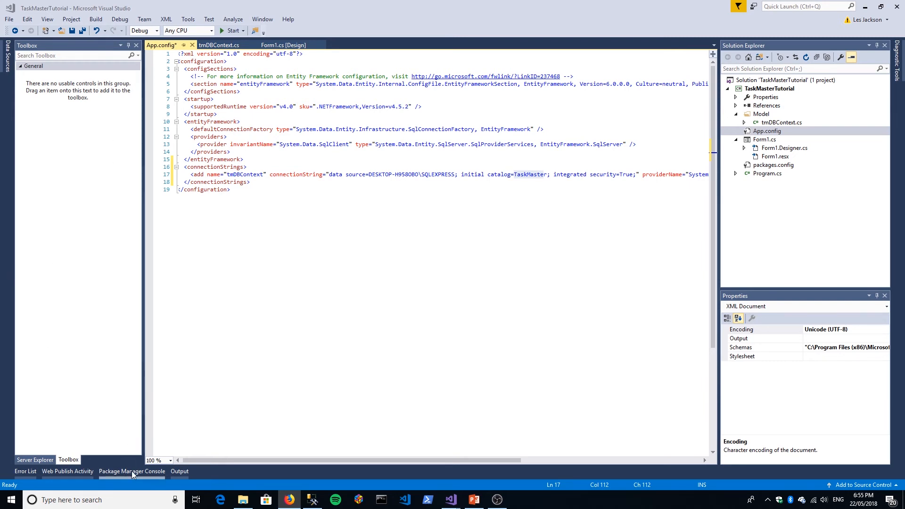
Clear the Package Manager Console with cls and run Enable-Migrations.
left_click(131, 471)
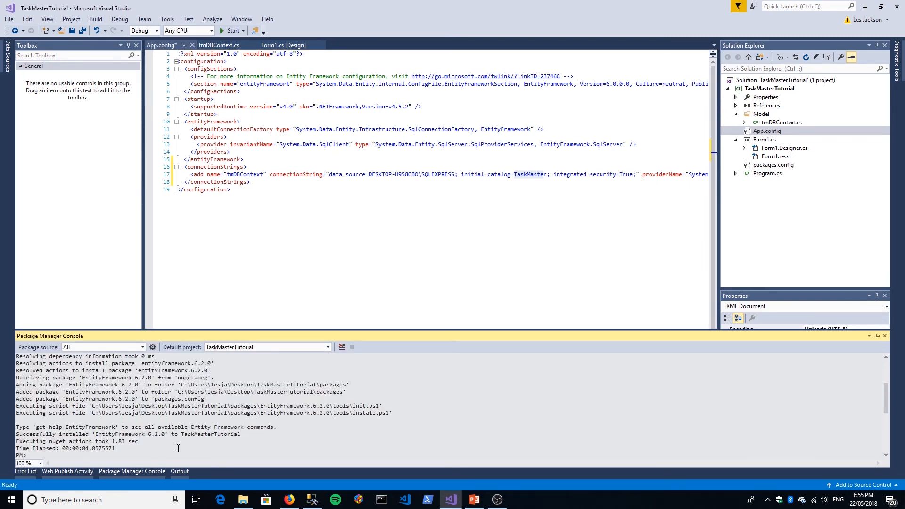
type("en")
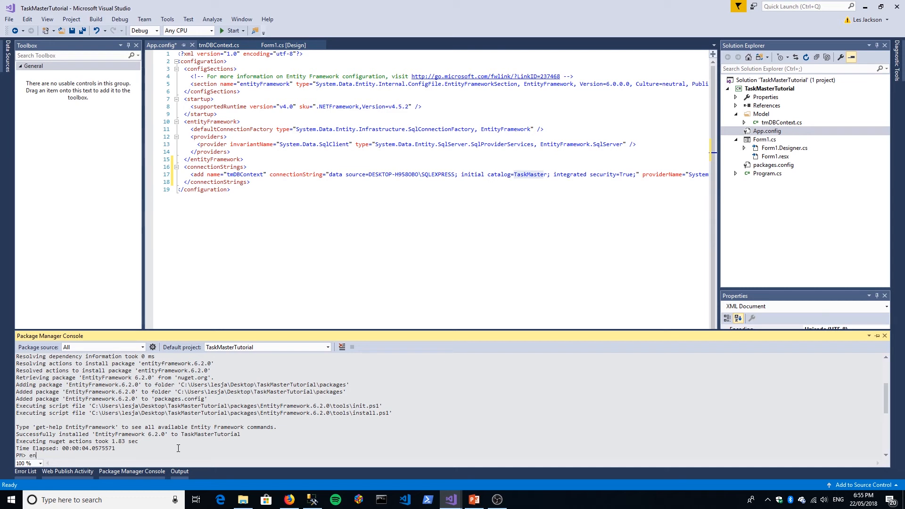
type("cls")
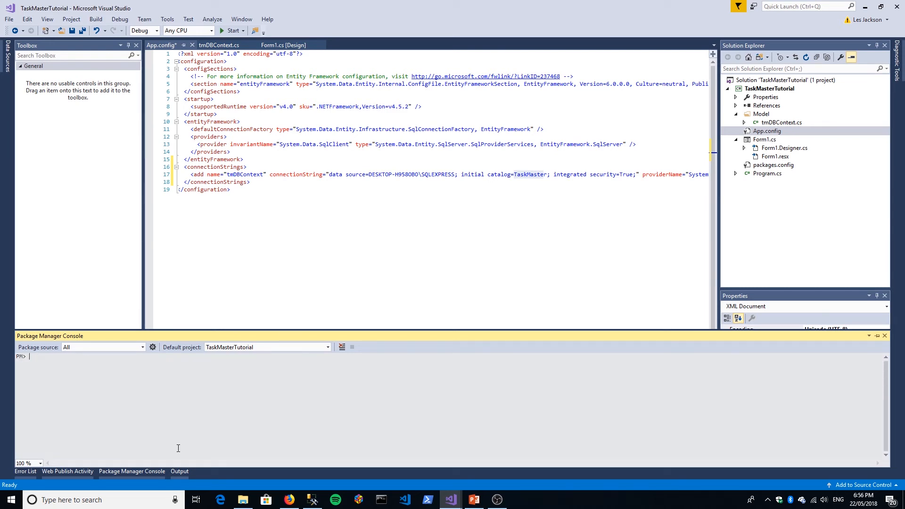
type("Enable")
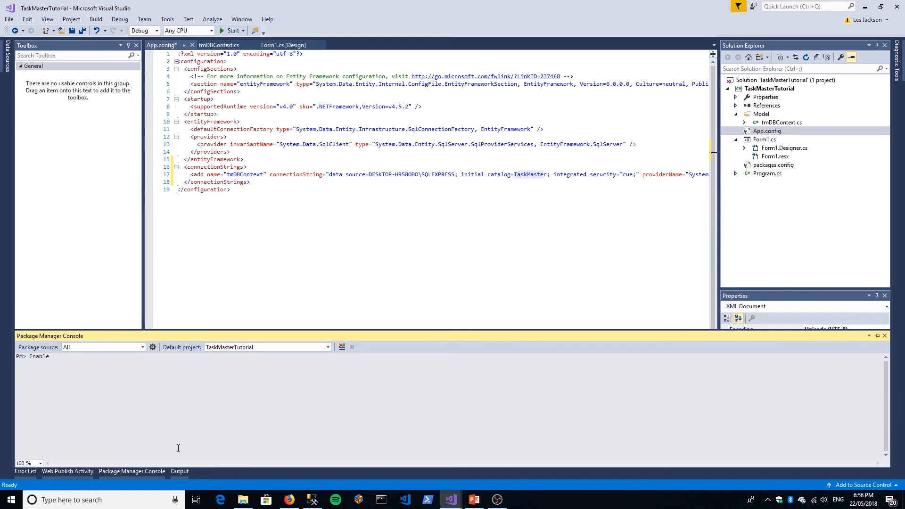
type("-Migra")
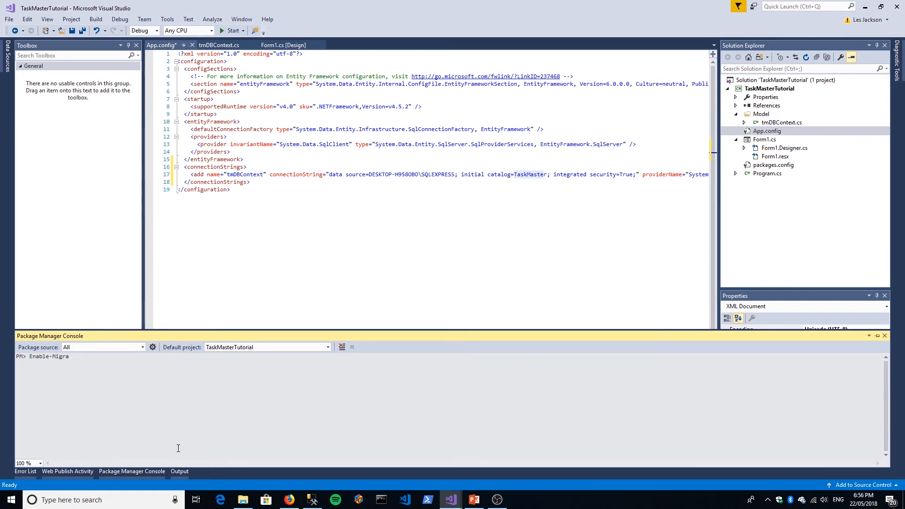
type("tions")
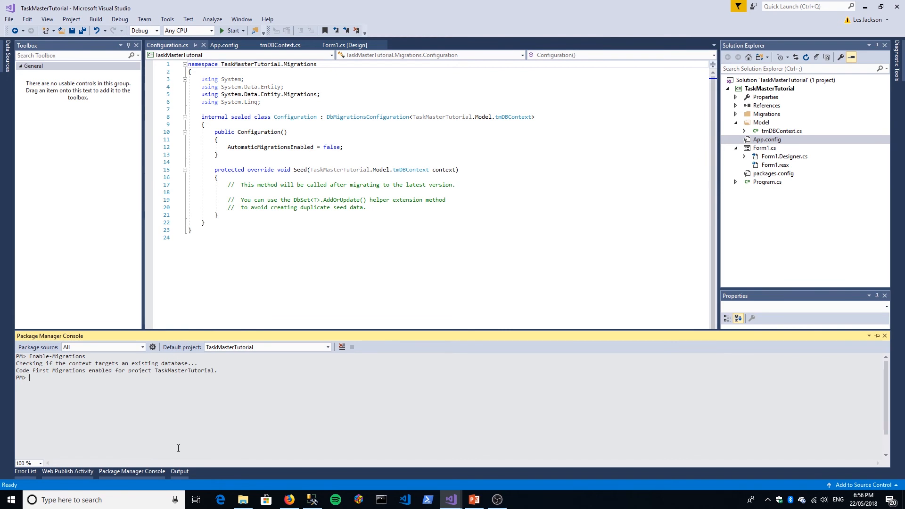
Switch to SSMS and right-click the SQLEXPRESS Databases node, which lists only sandbox.
left_click(312, 499)
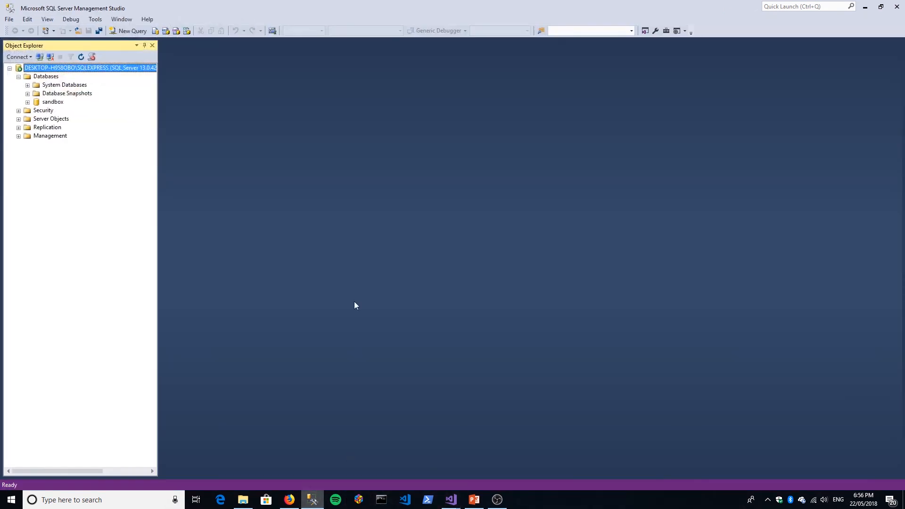
right_click(45, 76)
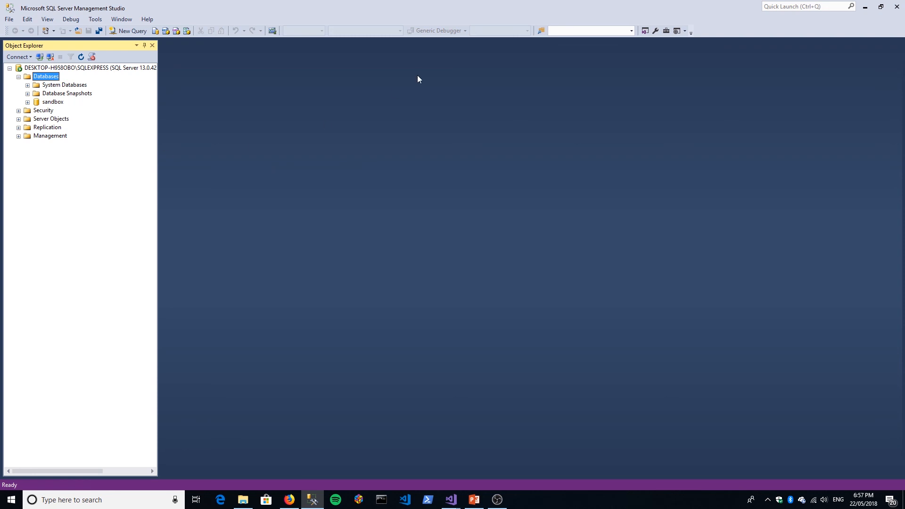
mouse_move(811, 45)
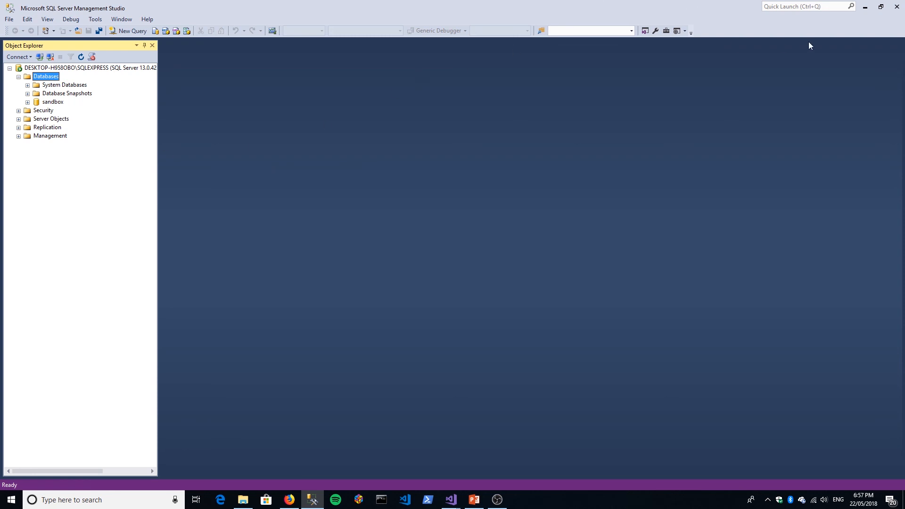